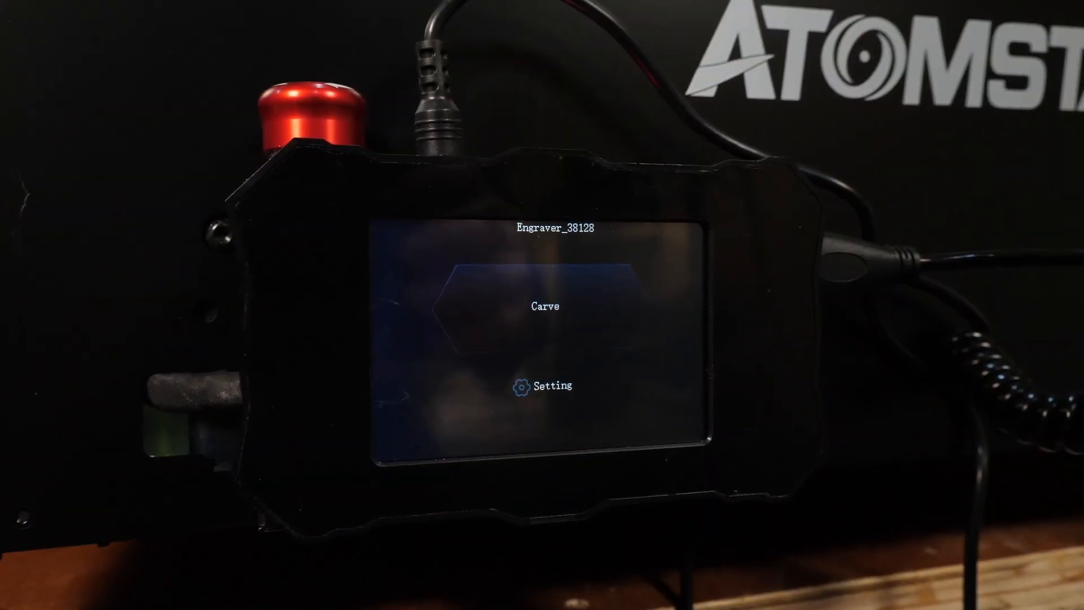
Step: Scroll the M40 cutting parameter table PDF through each material's speed and passes down to Kraft Paper
left_click(544, 306)
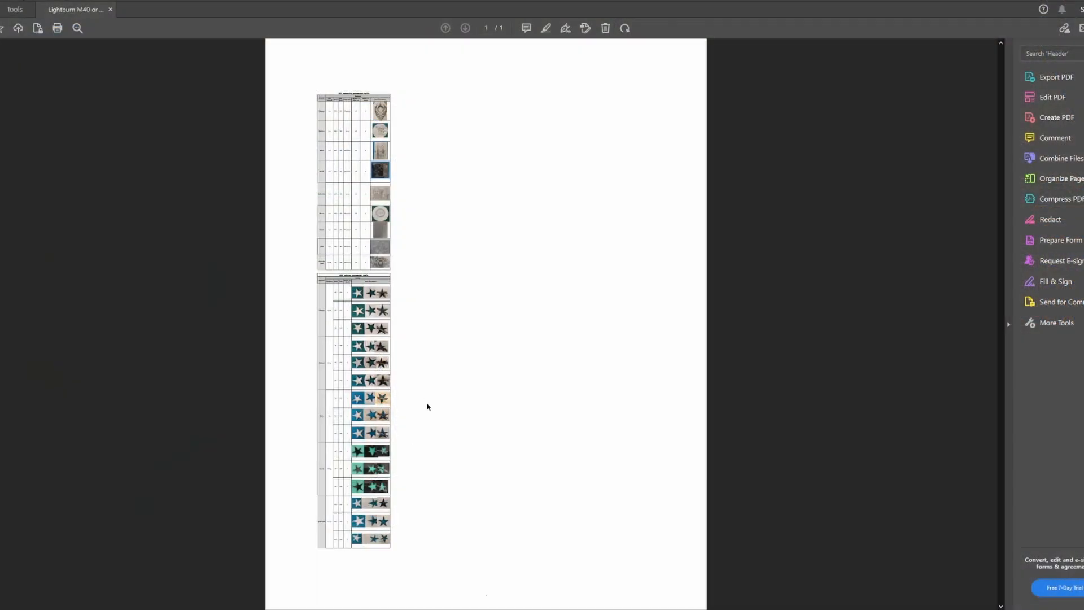
scroll("down", 3)
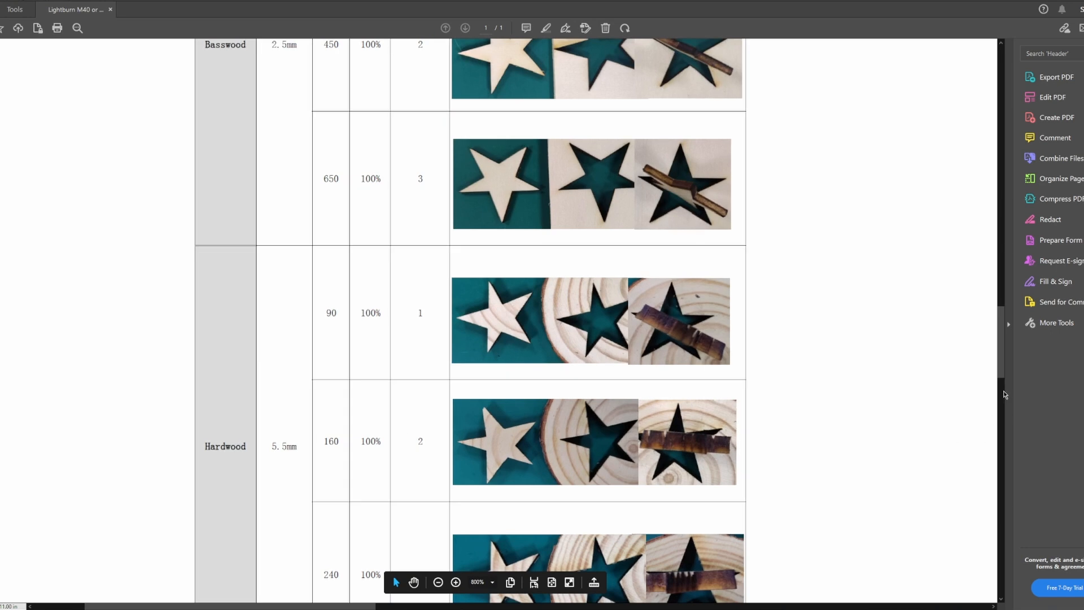
scroll("up", 3)
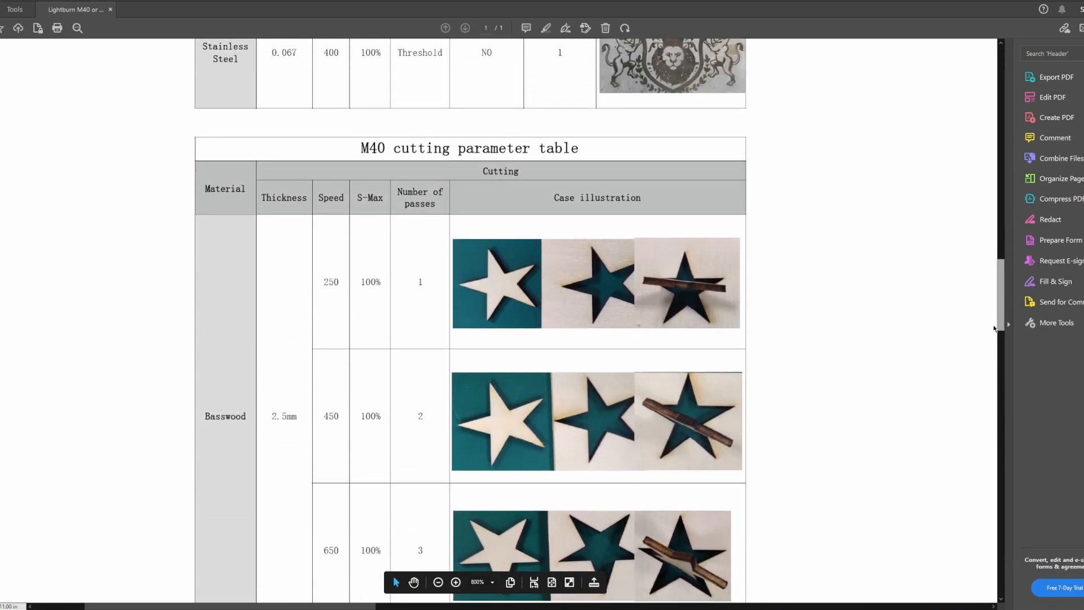
scroll("down", 3)
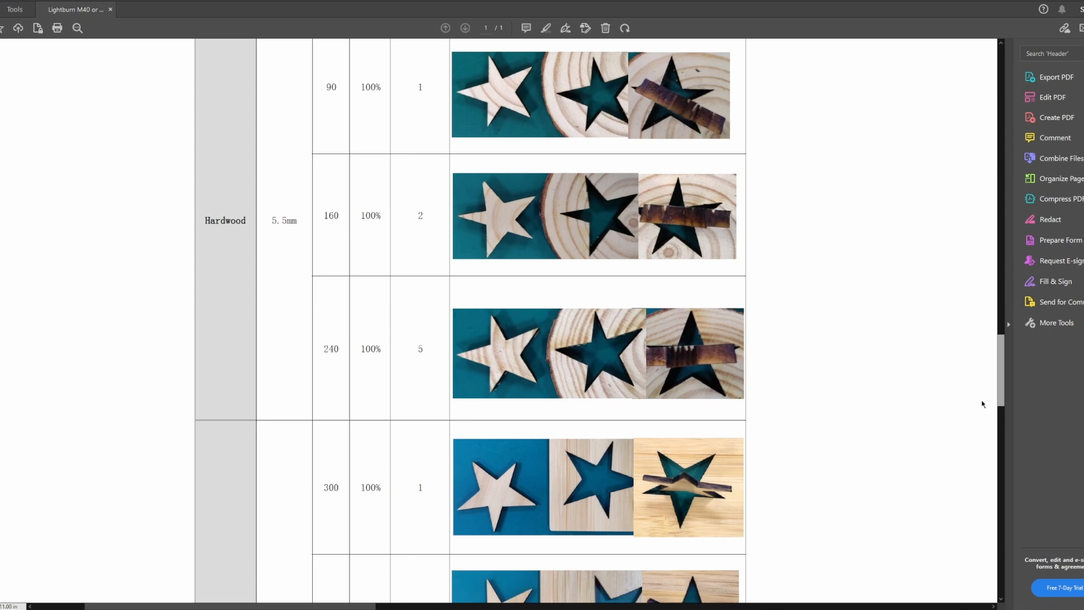
scroll("down", 3)
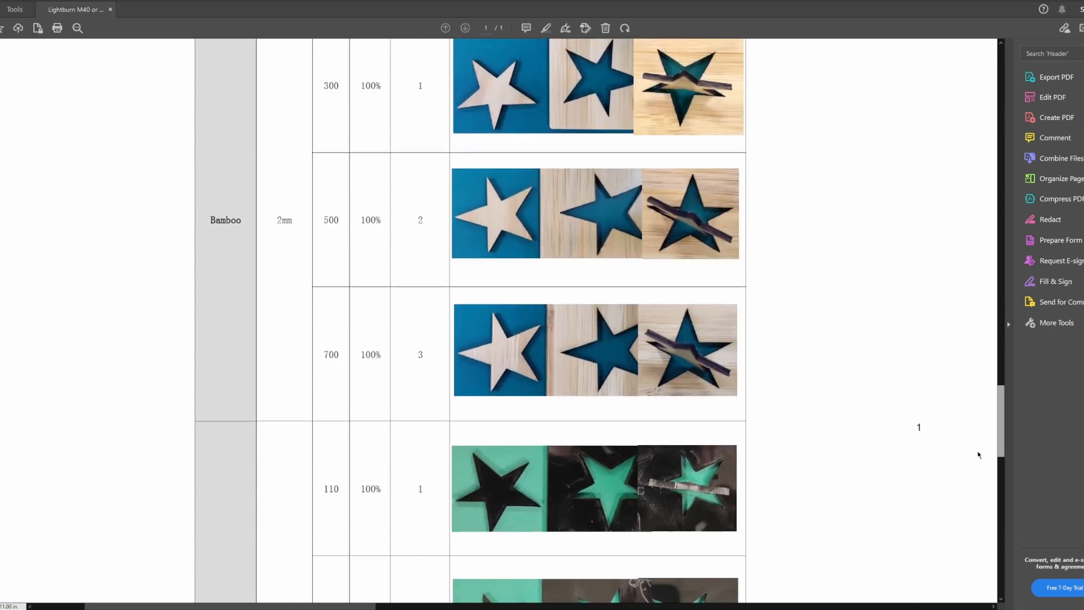
scroll("down", 3)
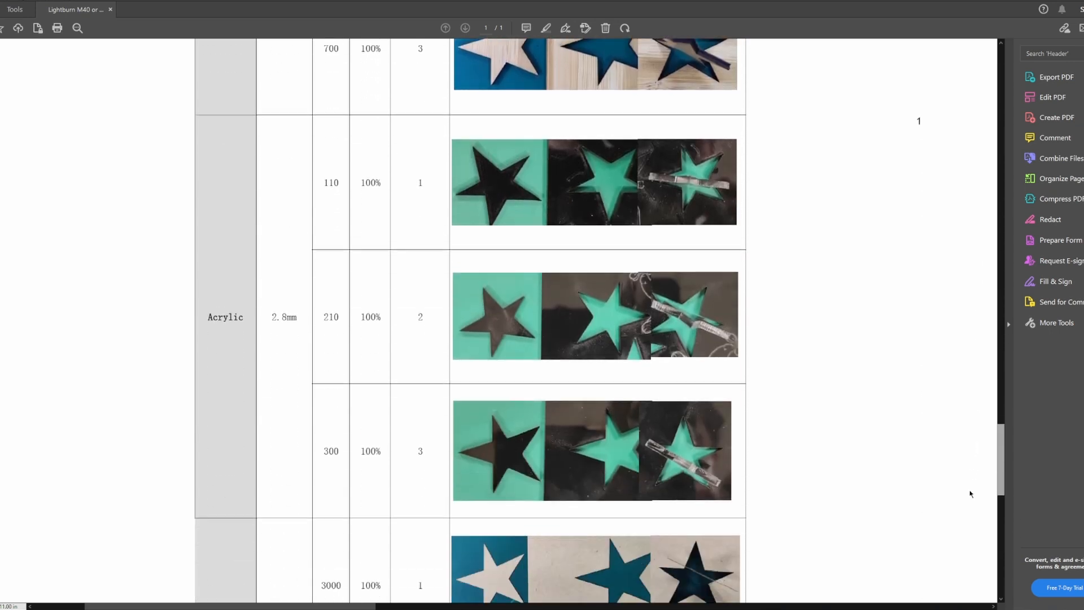
scroll("down", 3)
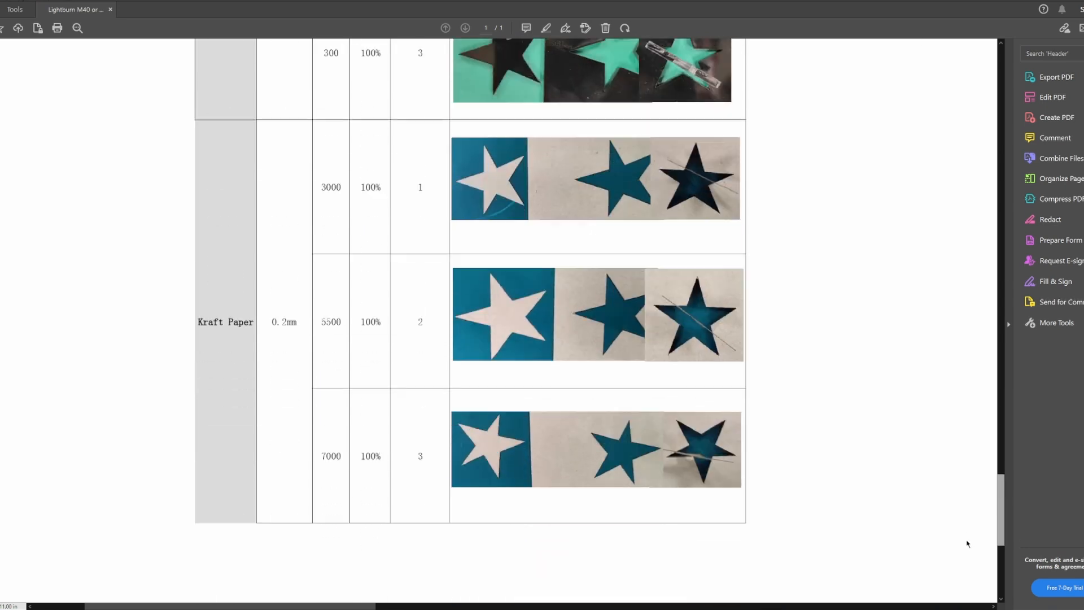
scroll("down", 3)
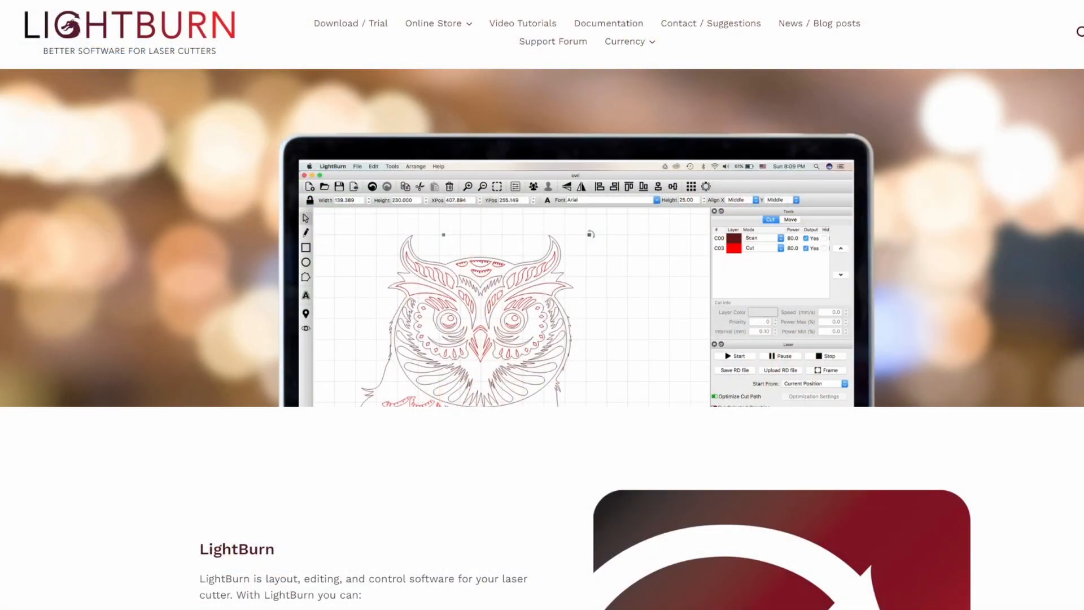
Step: Scroll the LightBurn homepage to its feature list and supported operating systems
scroll("down", 3)
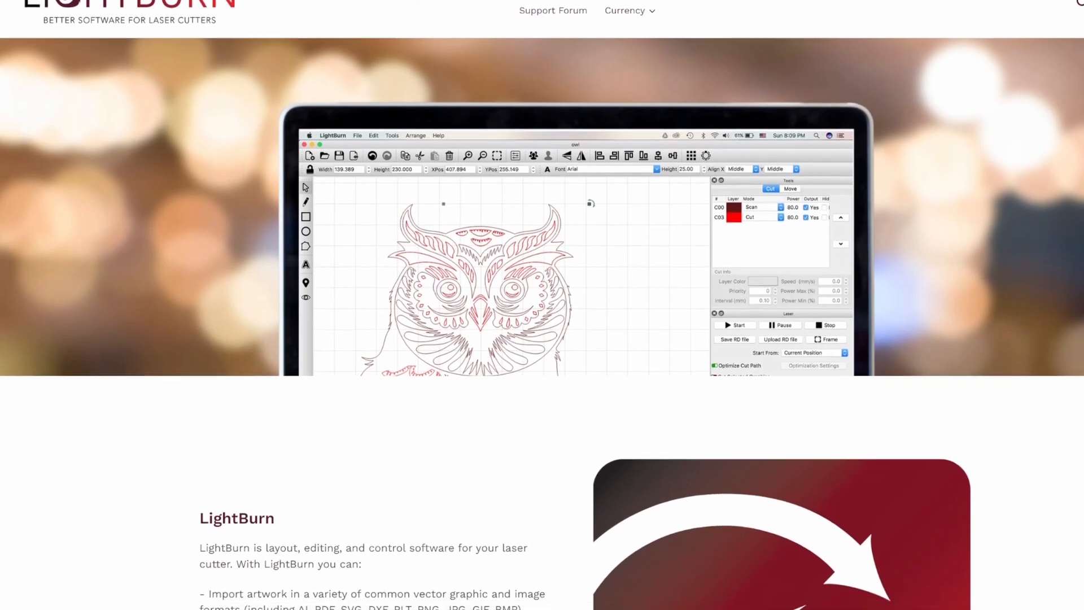
scroll("down", 3)
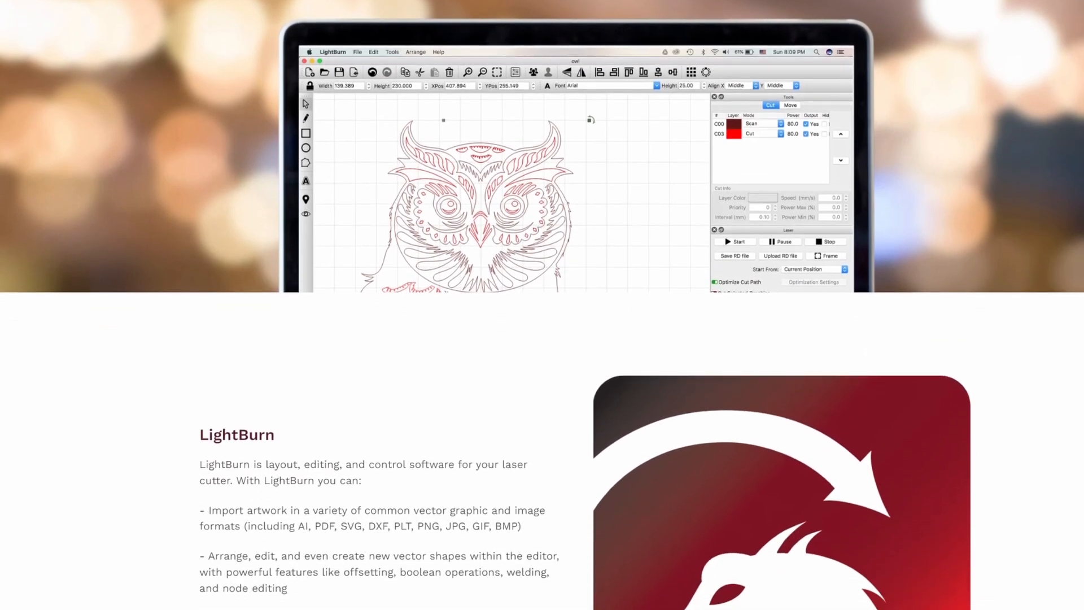
scroll("down", 3)
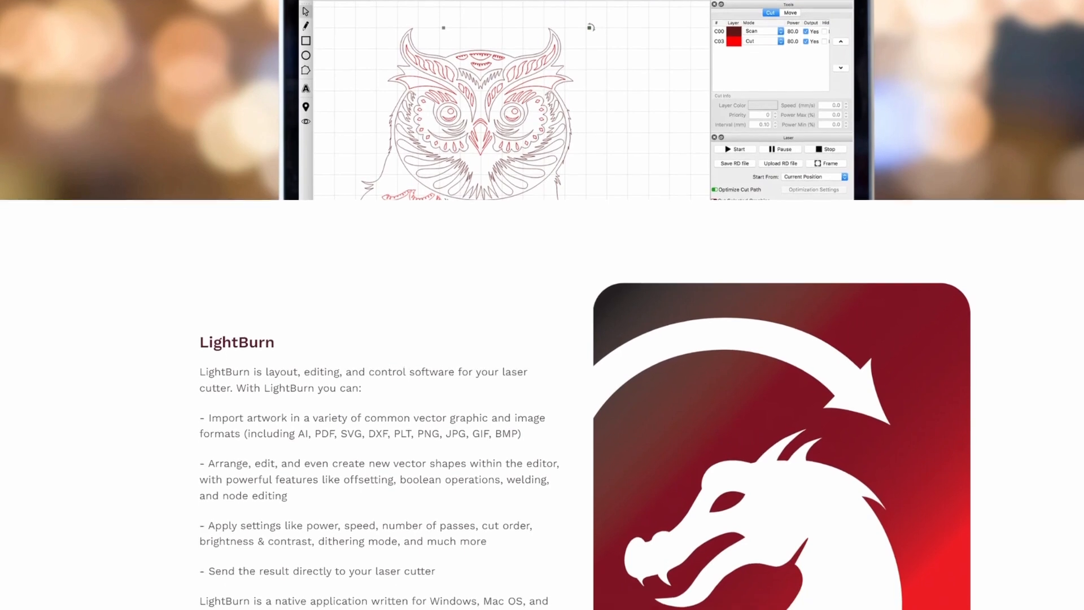
scroll("down", 3)
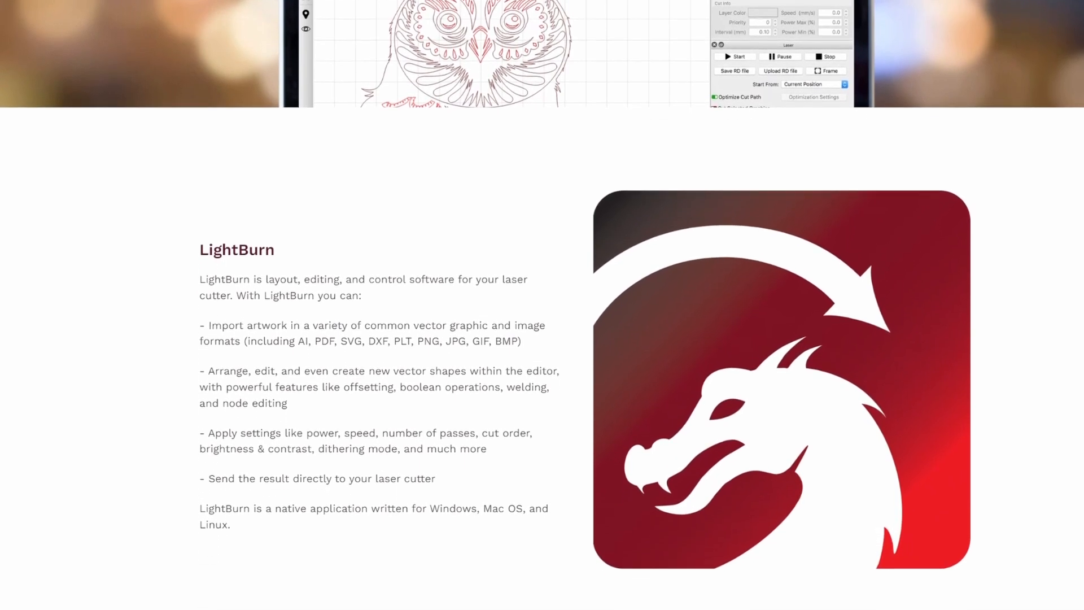
scroll("down", 3)
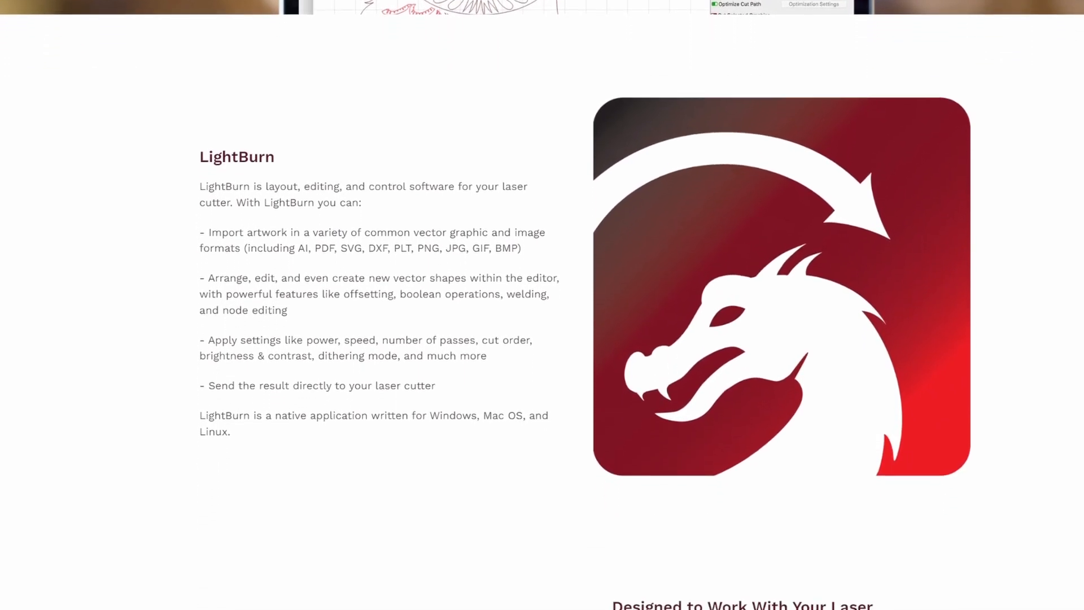